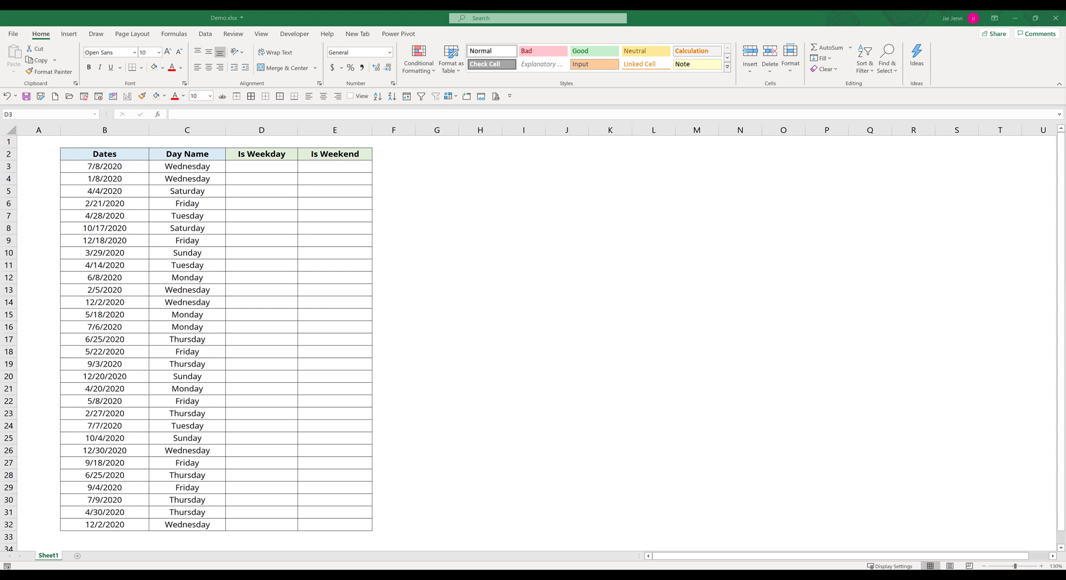
mouse_move(264, 193)
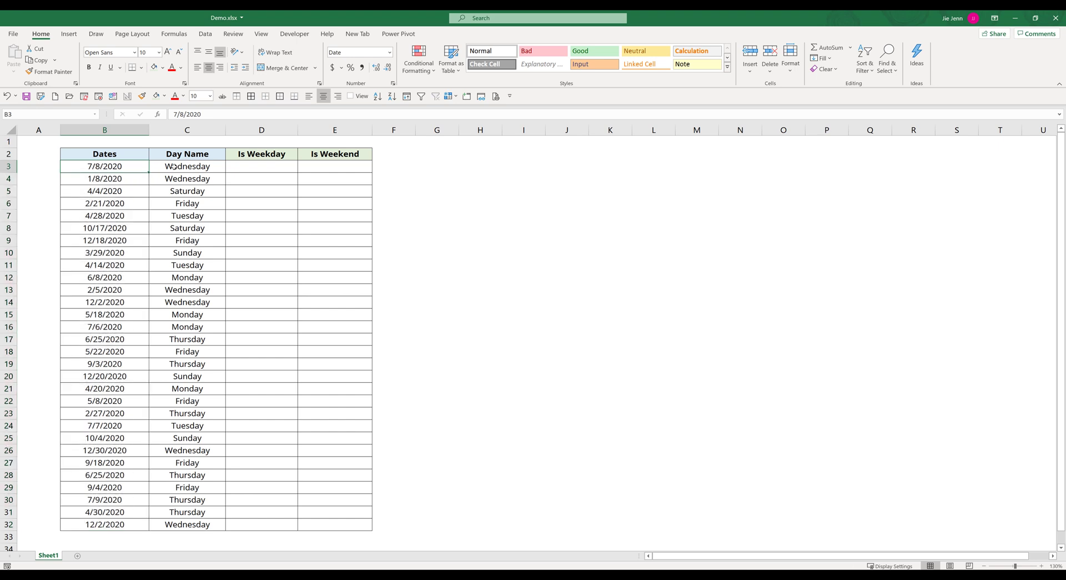
Step: Enter =WEEKDAY(B3,2) in E3 so the first date returns weekday number 3
click(187, 165)
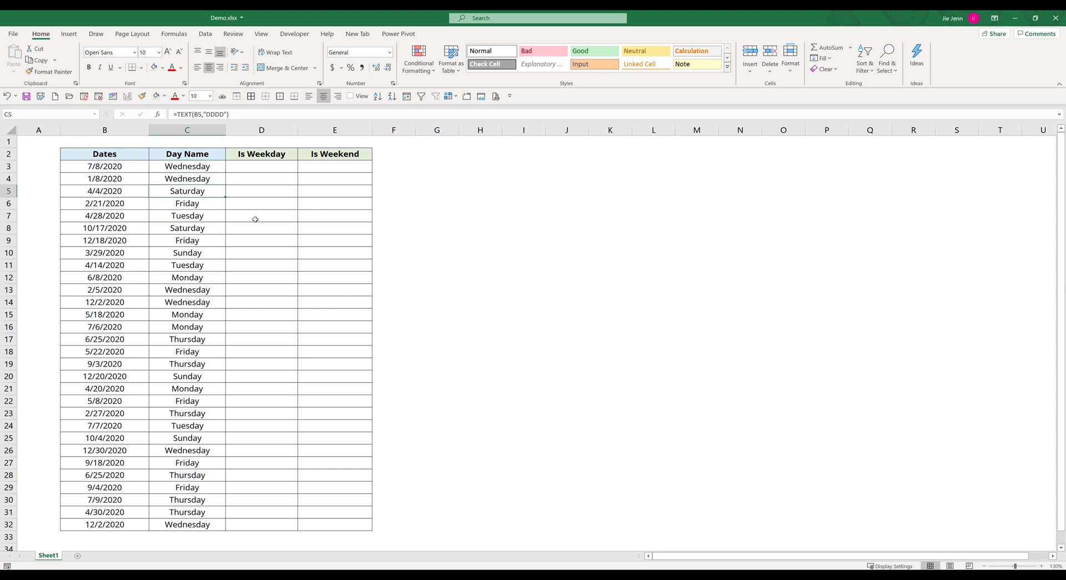
click(261, 166)
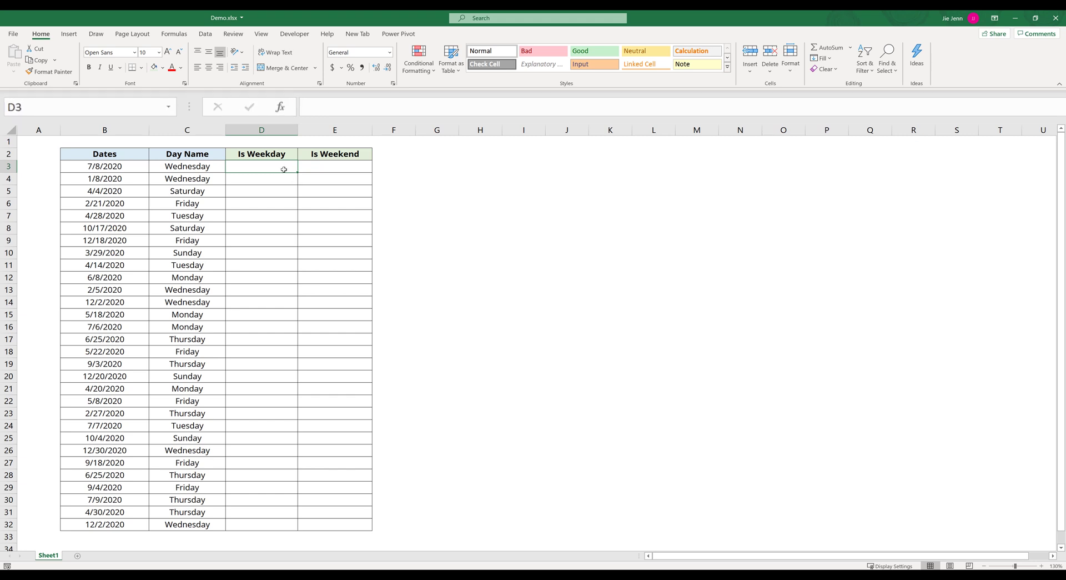
click(334, 166)
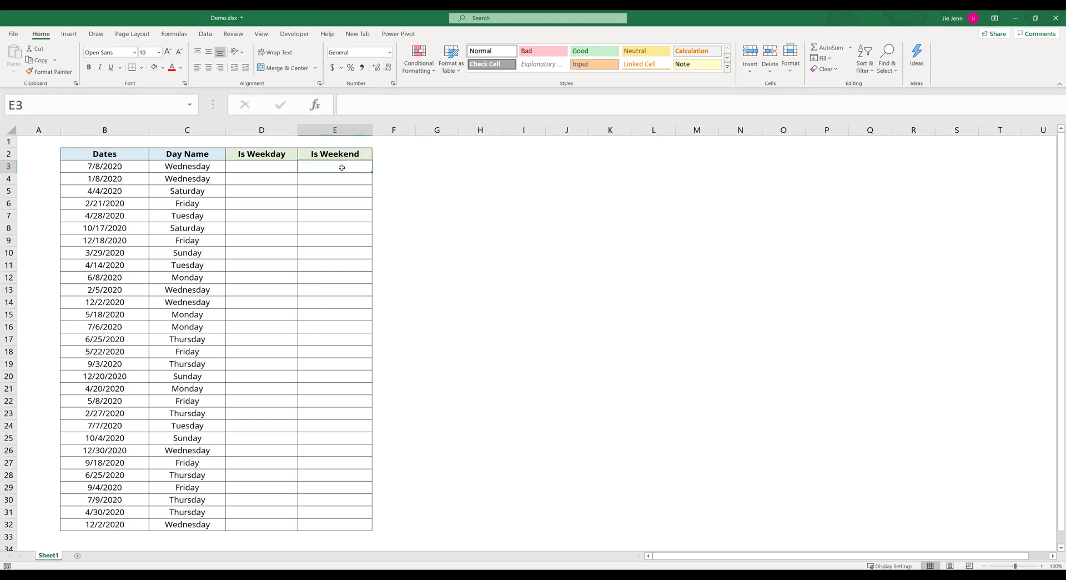
text(=)
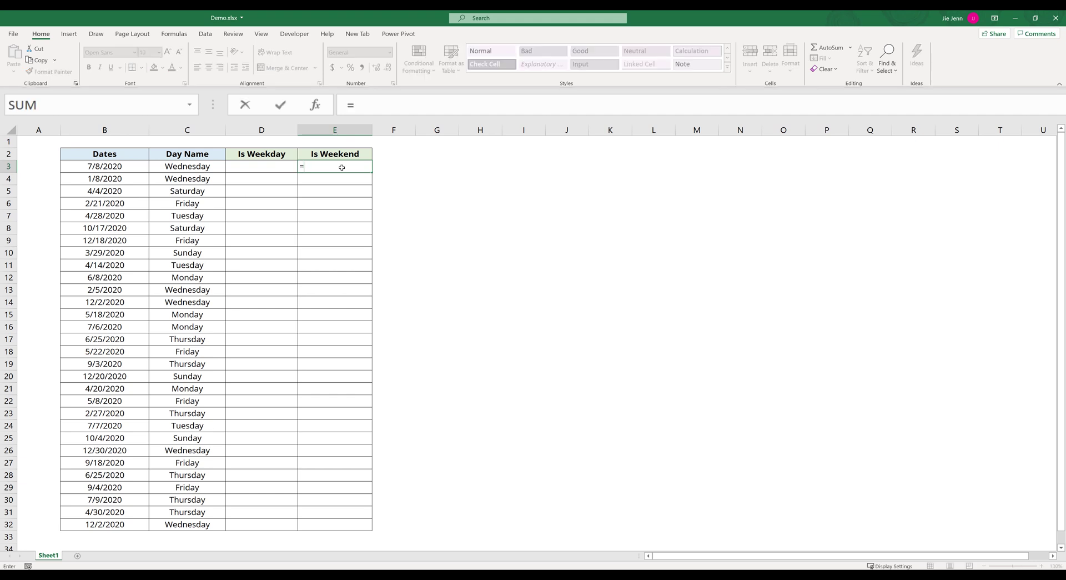
text(WEEKDAY()
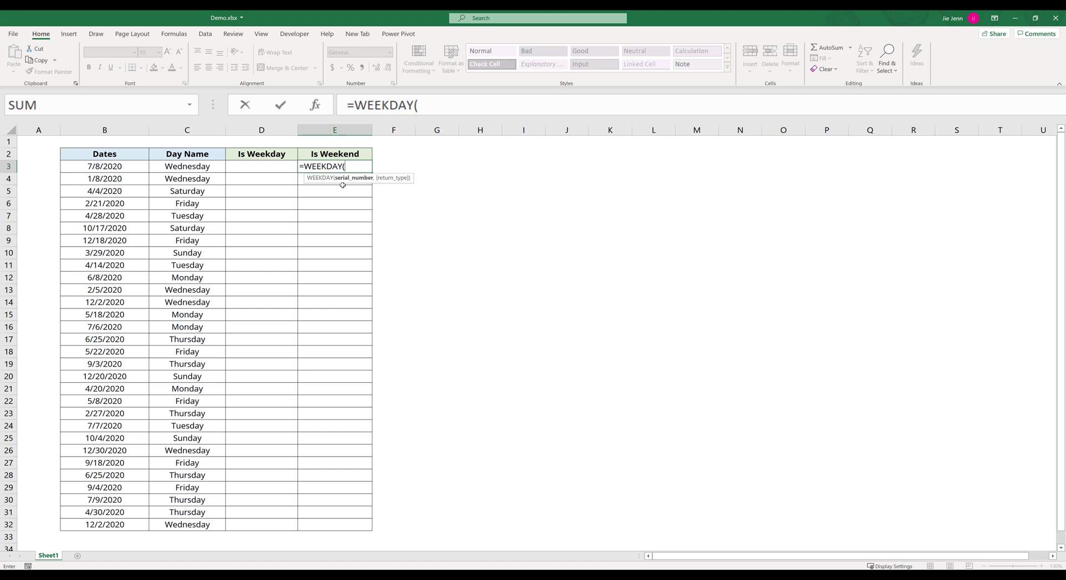
mouse_move(336, 185)
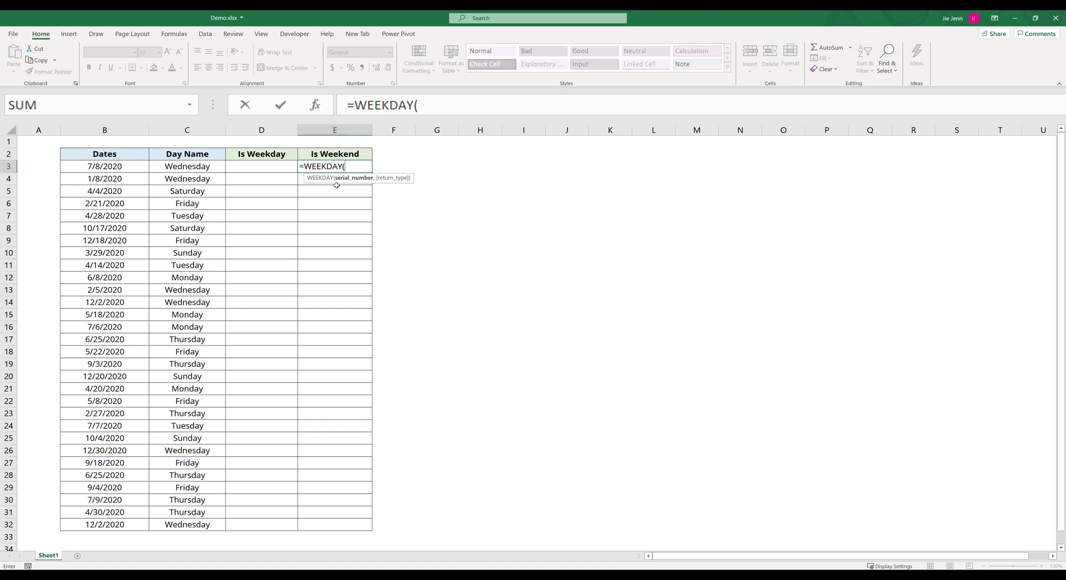
mouse_move(351, 183)
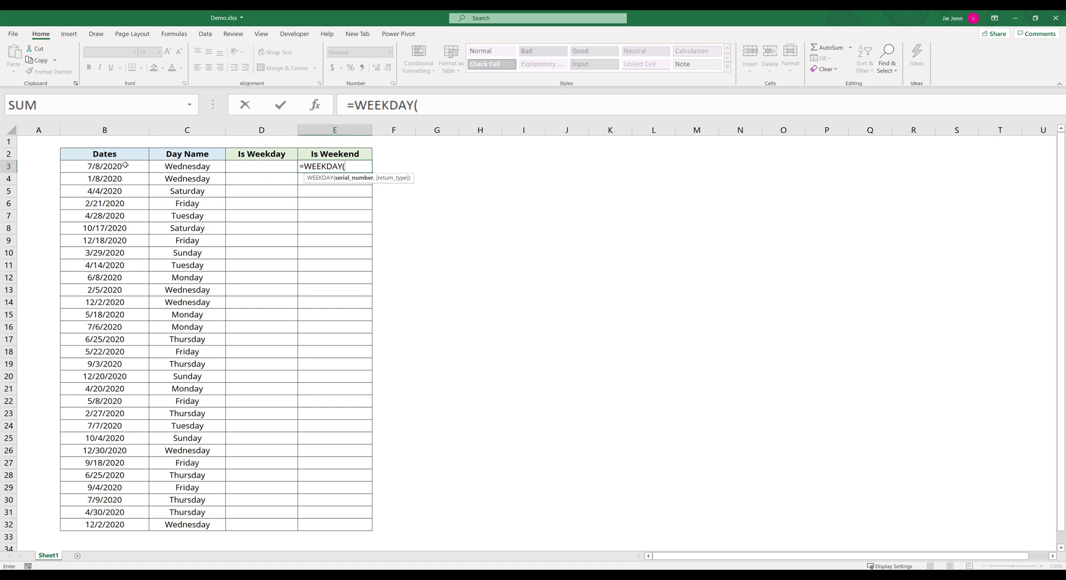
click(105, 165)
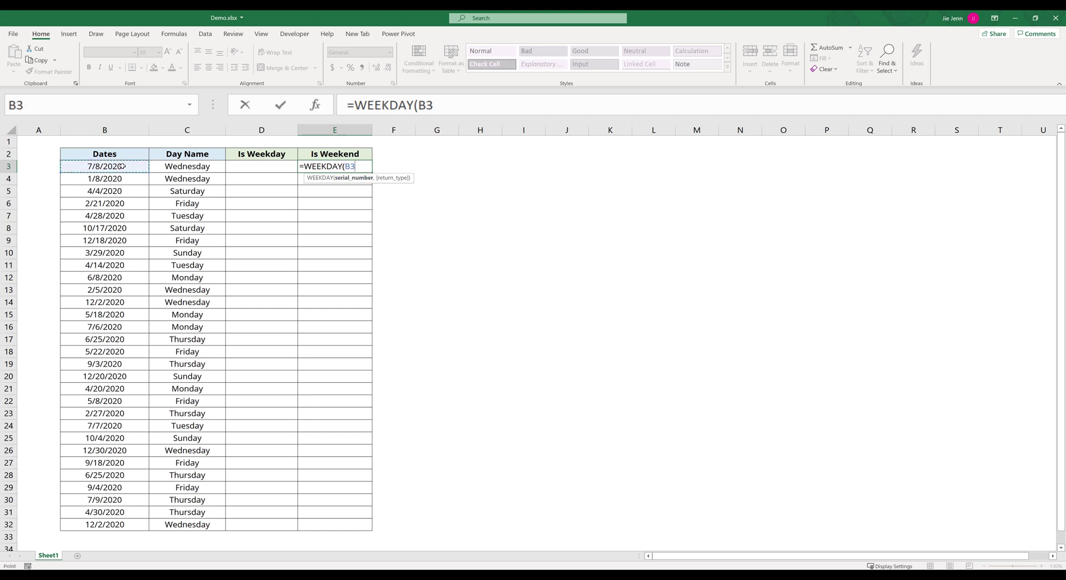
text(,)
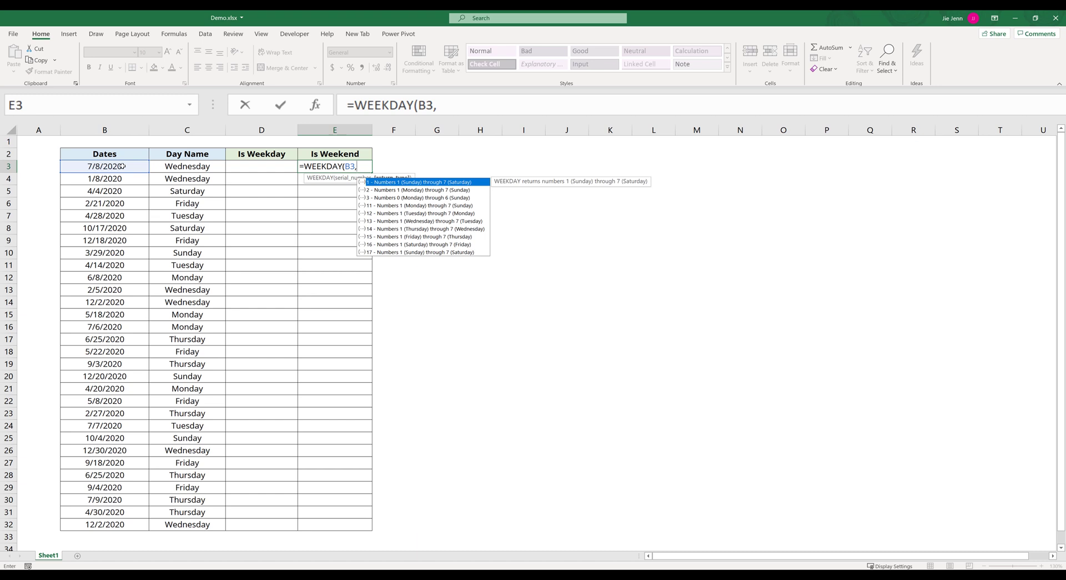
mouse_move(414, 189)
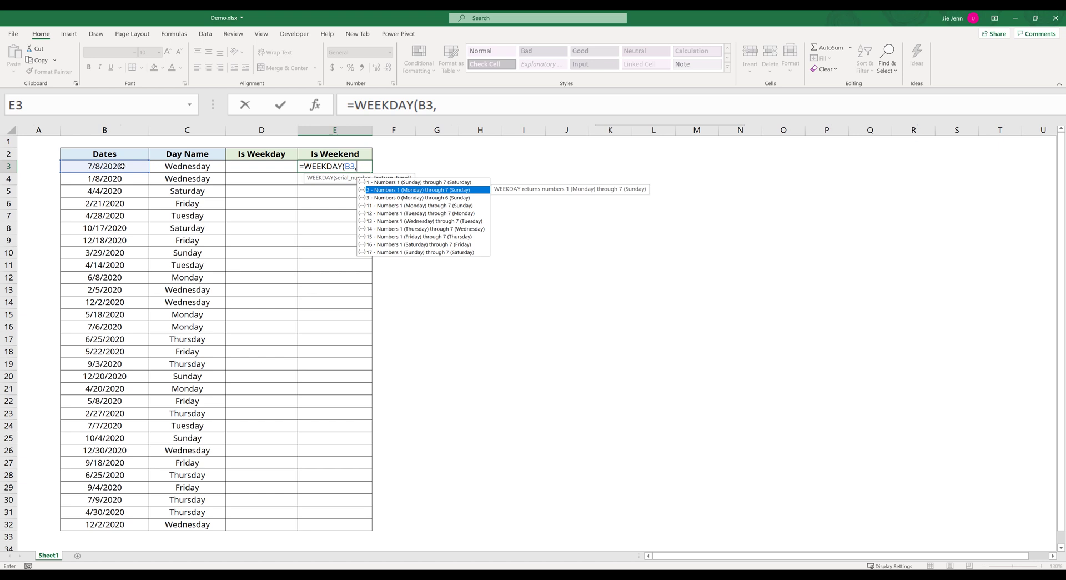
text(2))
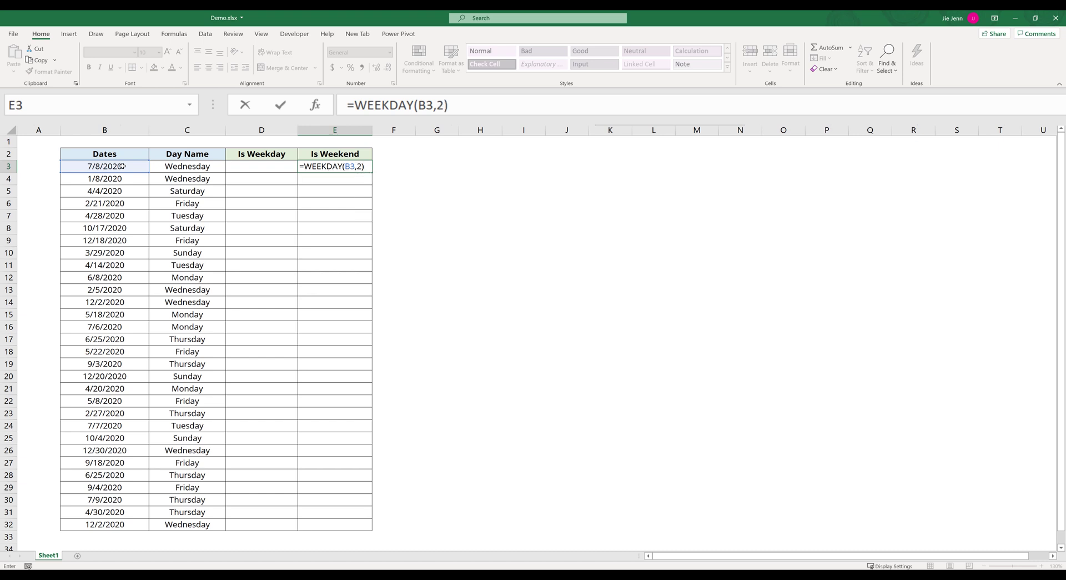
key(Enter)
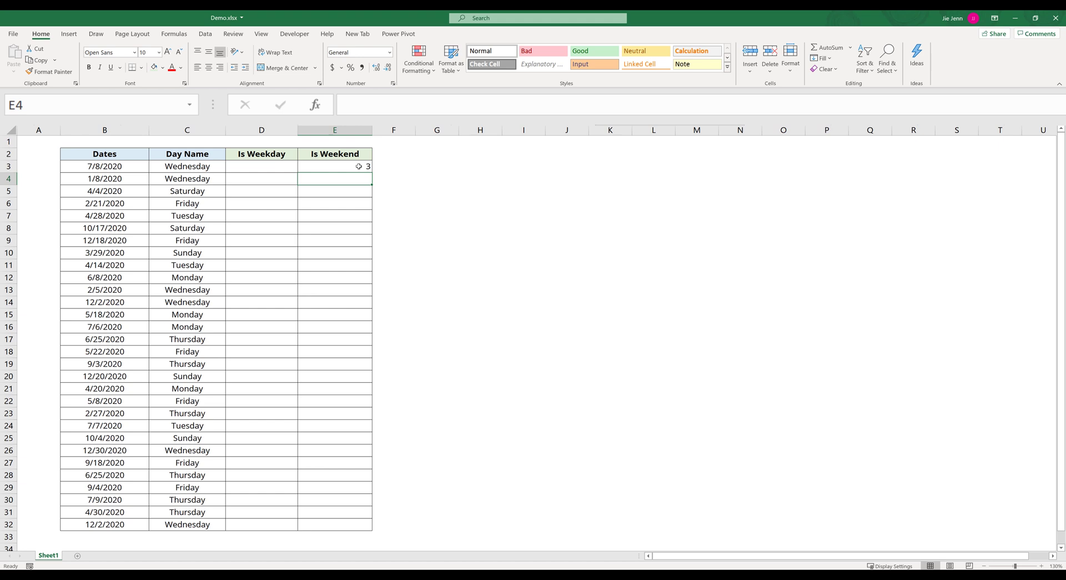
click(335, 166)
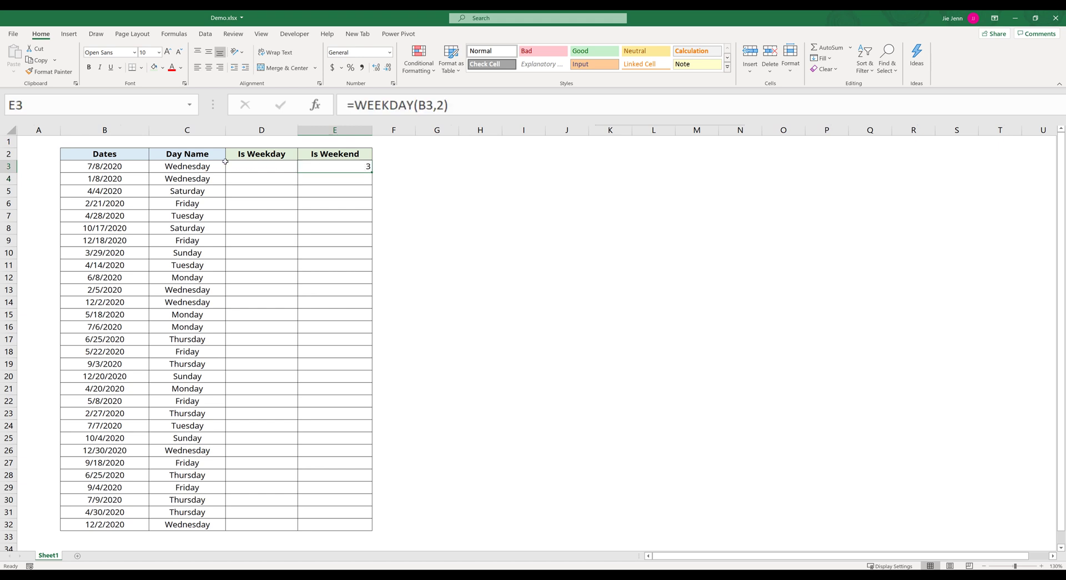
click(105, 165)
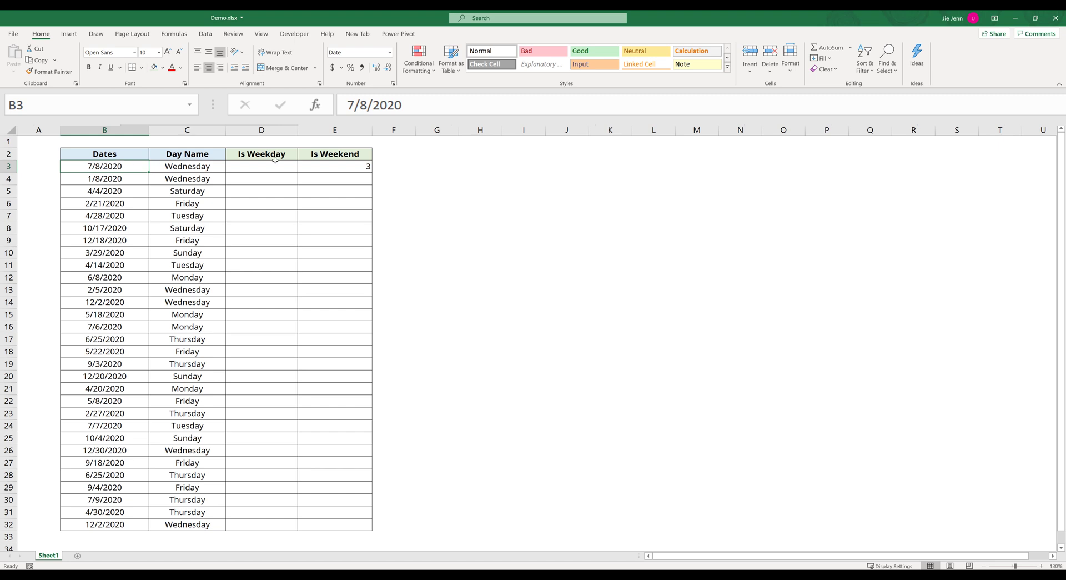
click(334, 165)
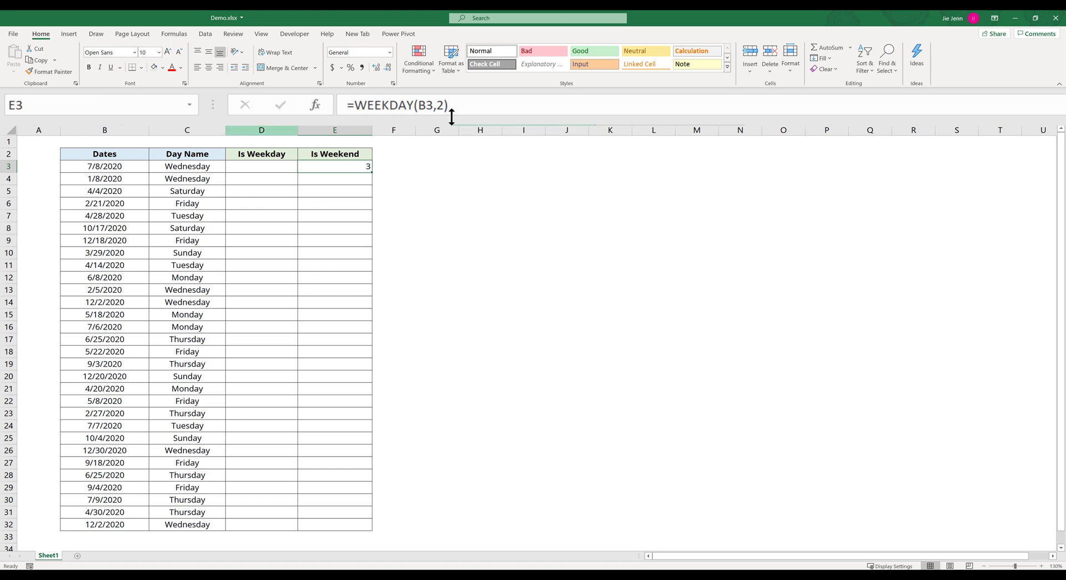
Step: Extend E3 to =OR(WEEKDAY(B3,2)=6,WEEKDAY(B3,2)=7), returning FALSE for 7/8/2020
double_click(334, 166)
text(or()
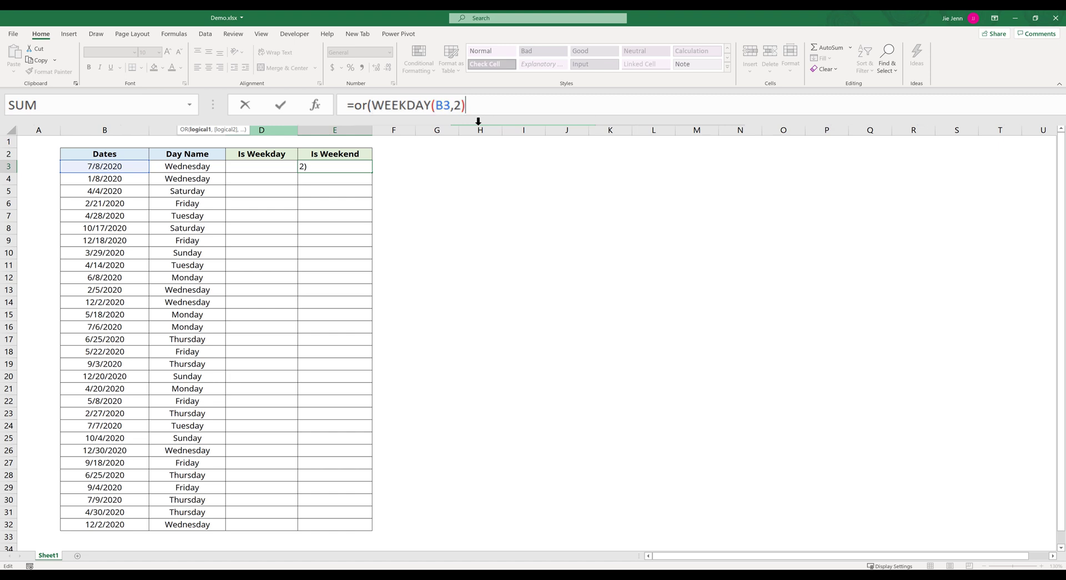
text(=6)
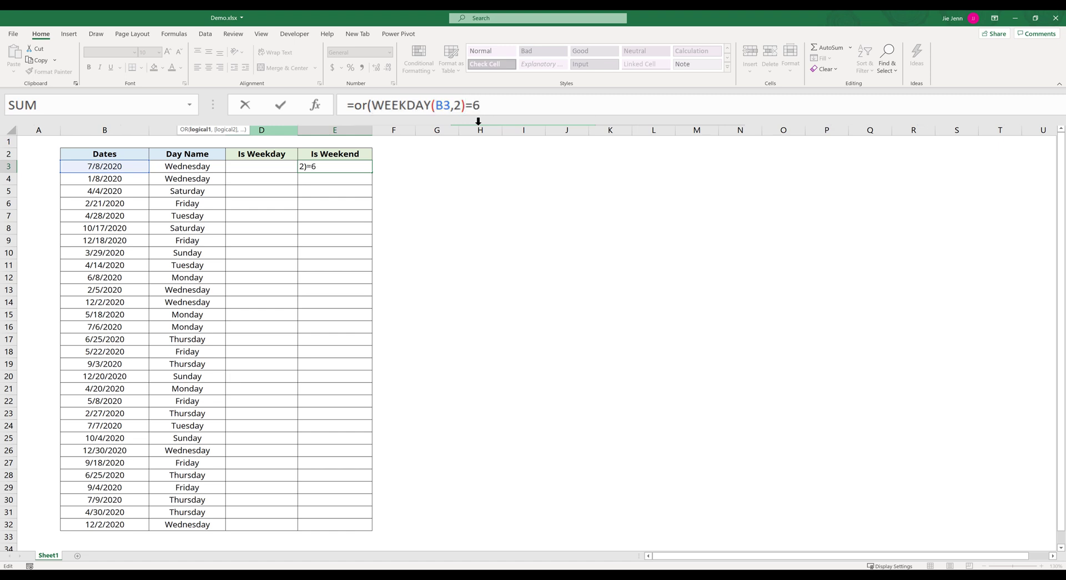
text(,)
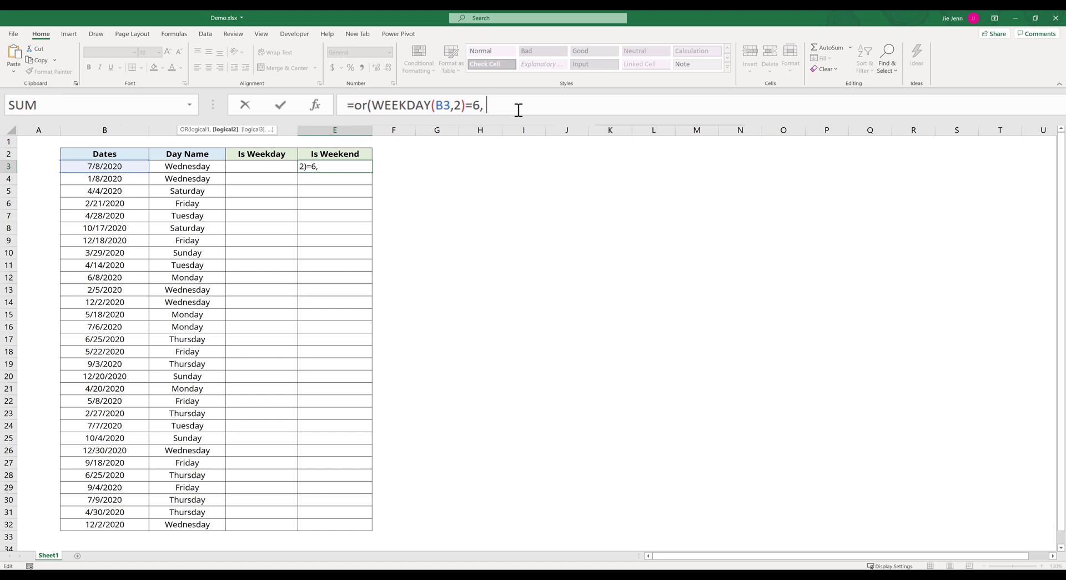
text(WEEKDAY(B3,2)=)
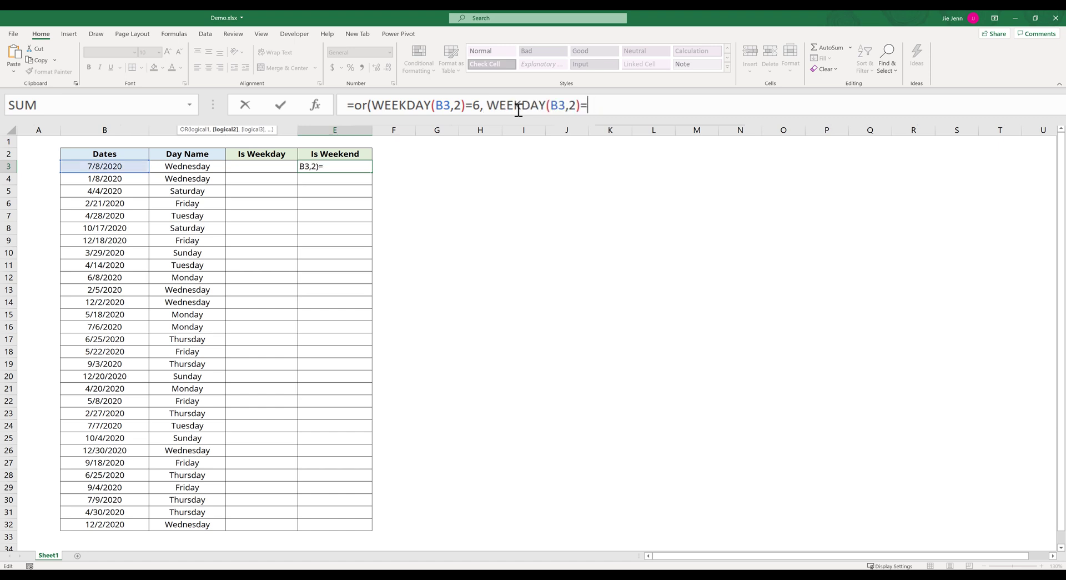
text(7))
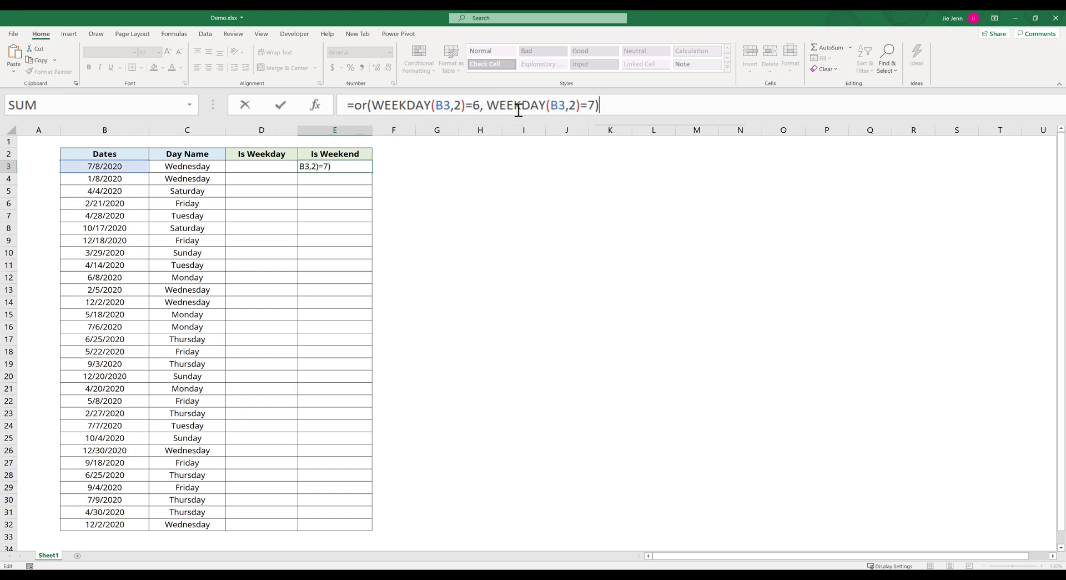
drag(489, 106, 593, 105)
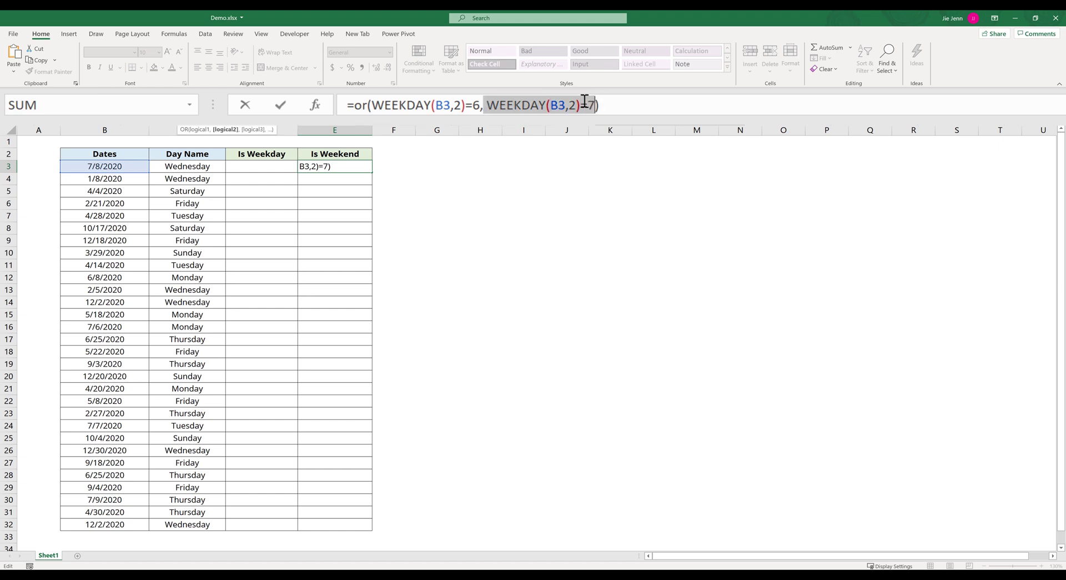
key(Enter)
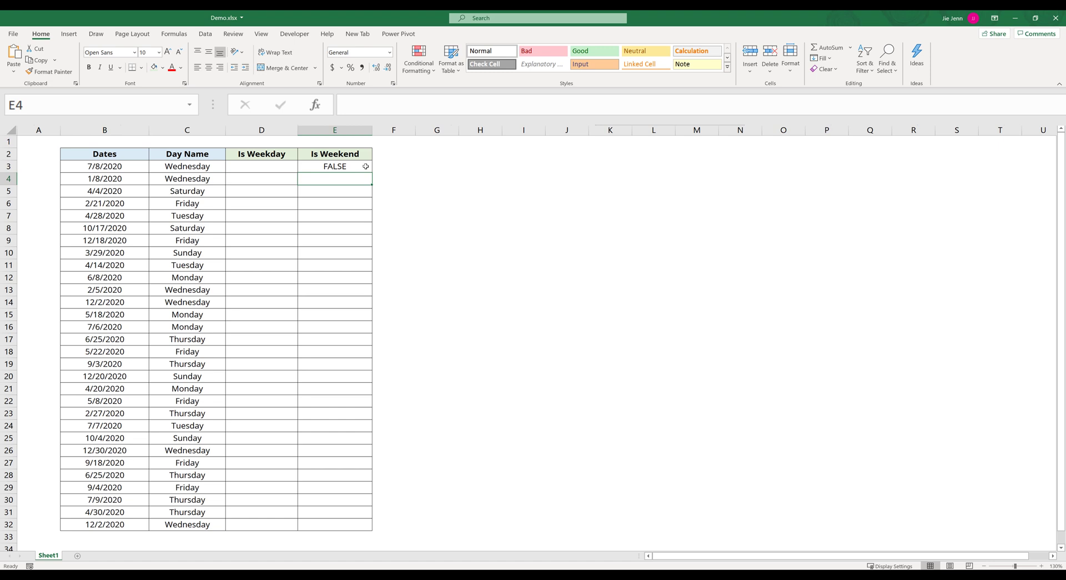
Step: Fill the OR weekend formula from E3 down to E32
click(334, 165)
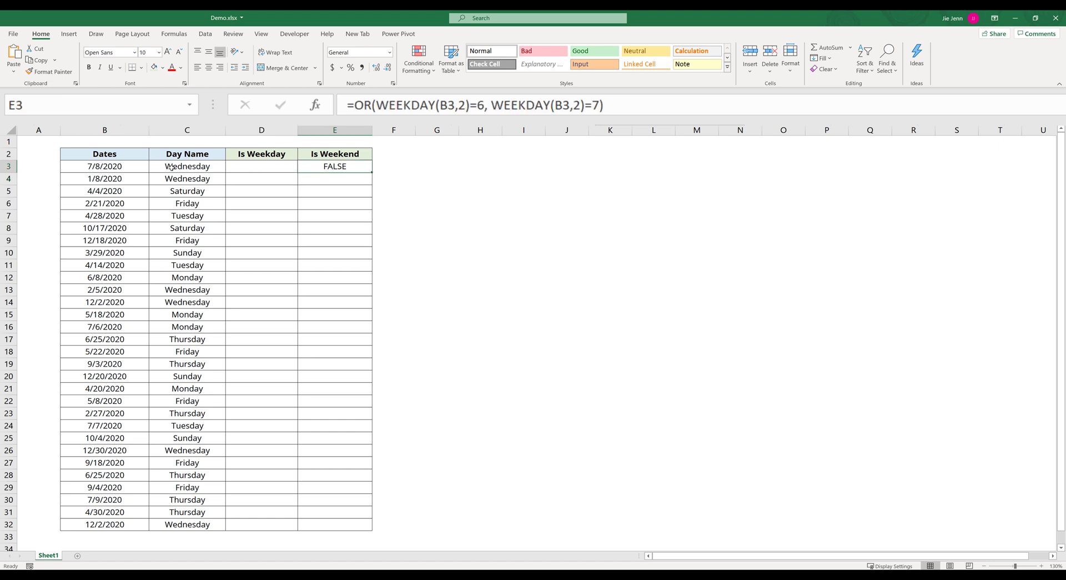
mouse_move(329, 168)
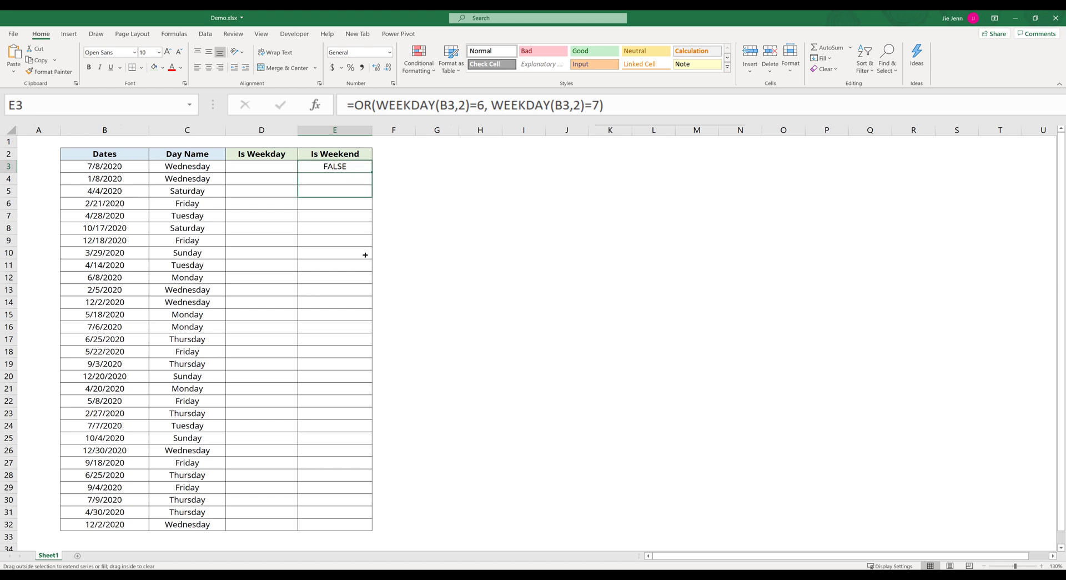
drag(364, 169, 354, 524)
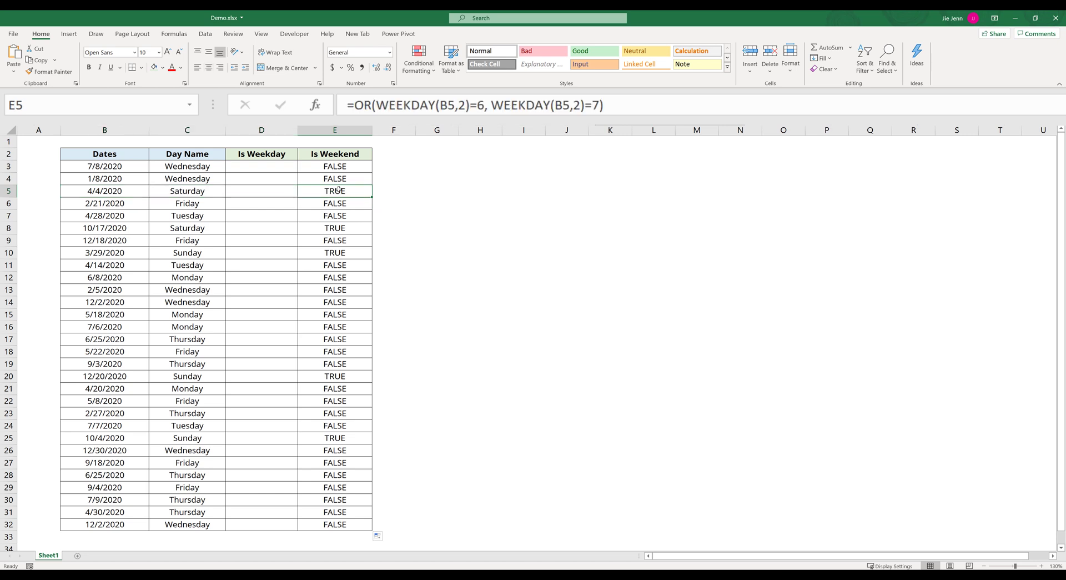
click(334, 166)
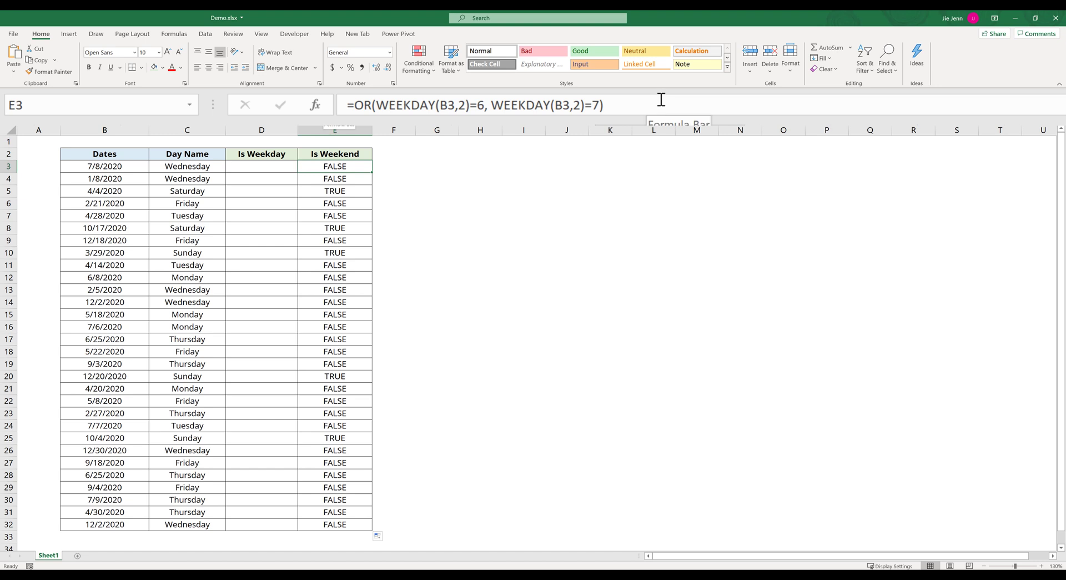
Step: Wrap the copied formula in D3 with NOT( ) and fill it down to D32
double_click(335, 166)
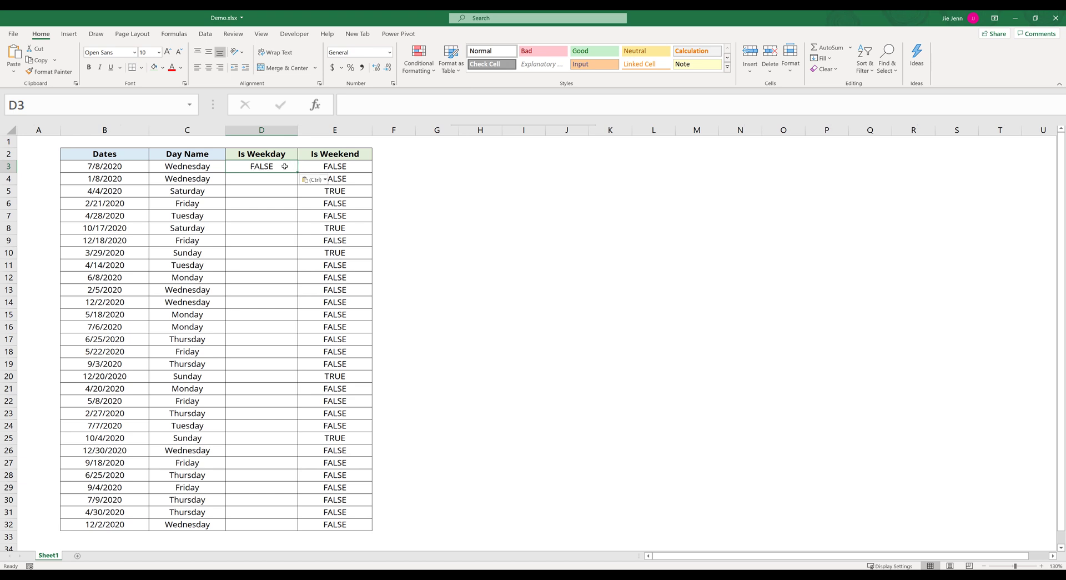
click(261, 165)
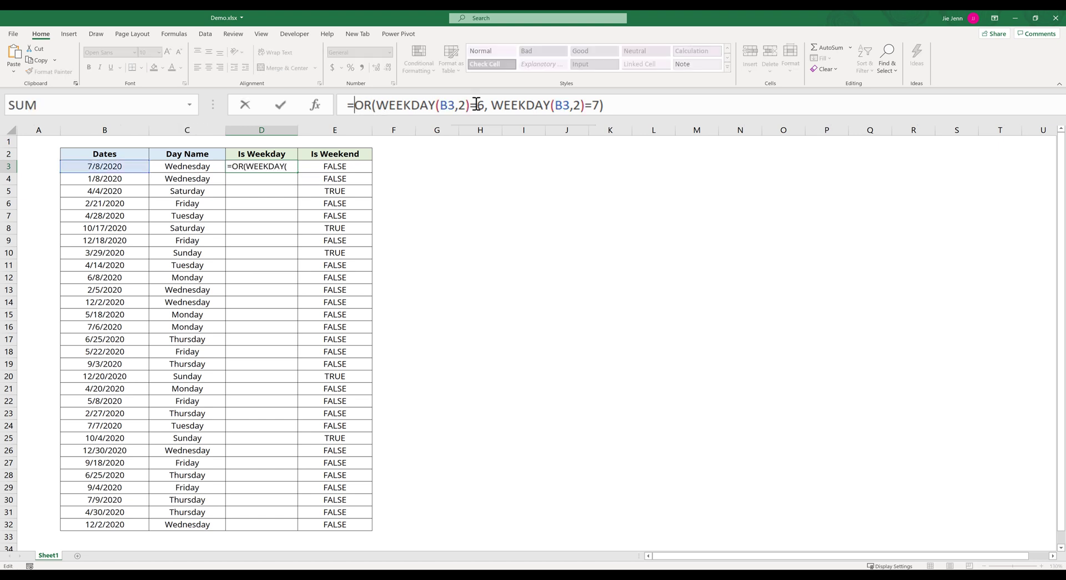
text(not)
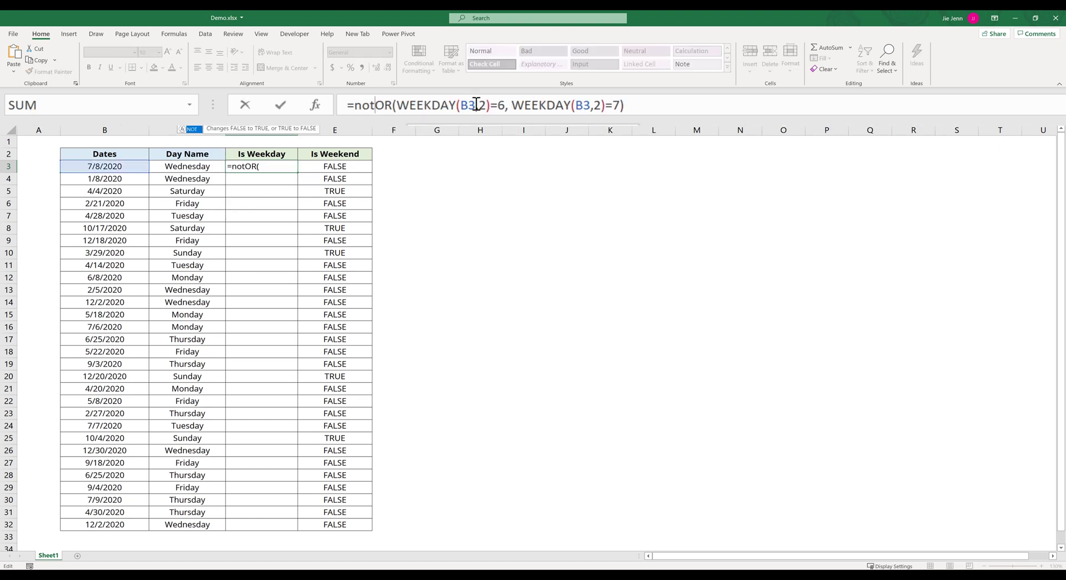
text(()
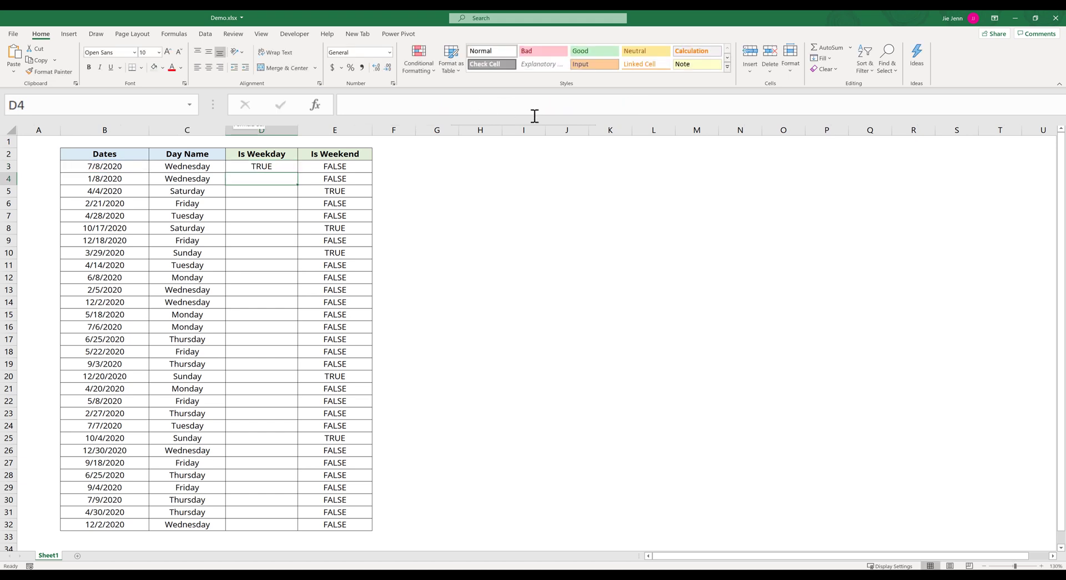
click(261, 165)
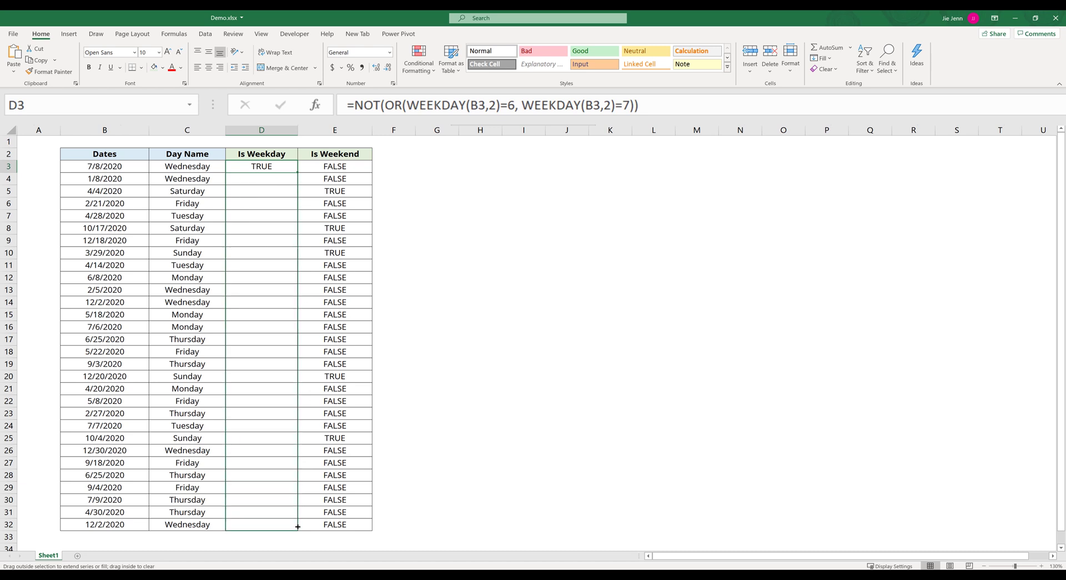
drag(298, 166, 297, 524)
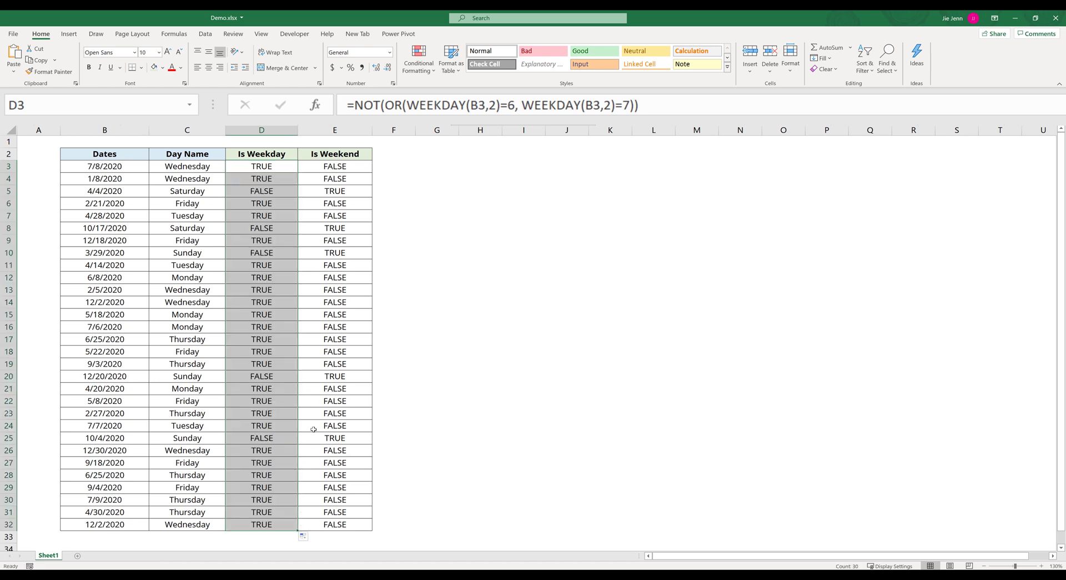
click(335, 253)
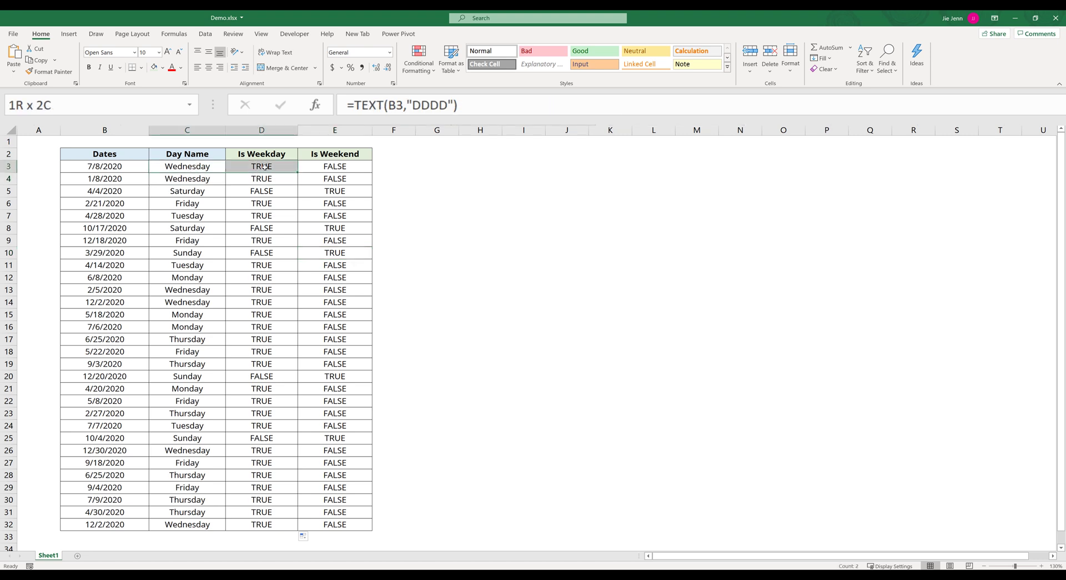
click(261, 228)
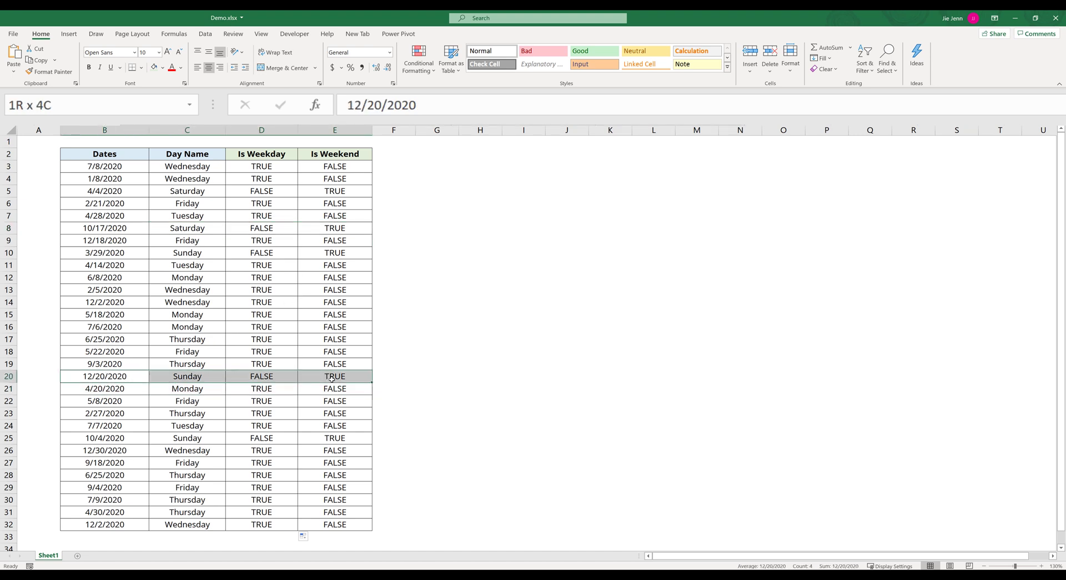
click(335, 375)
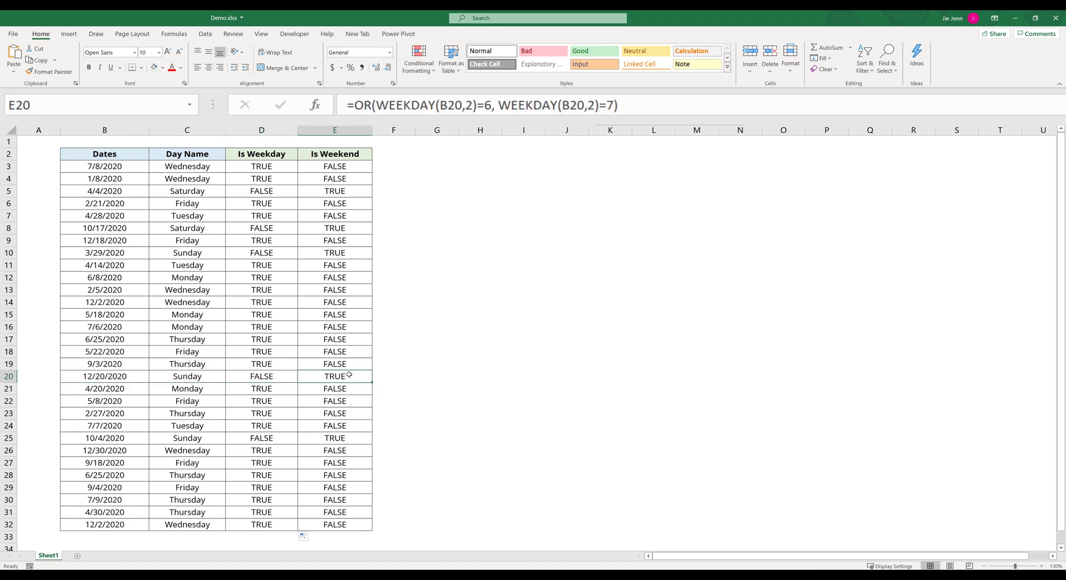